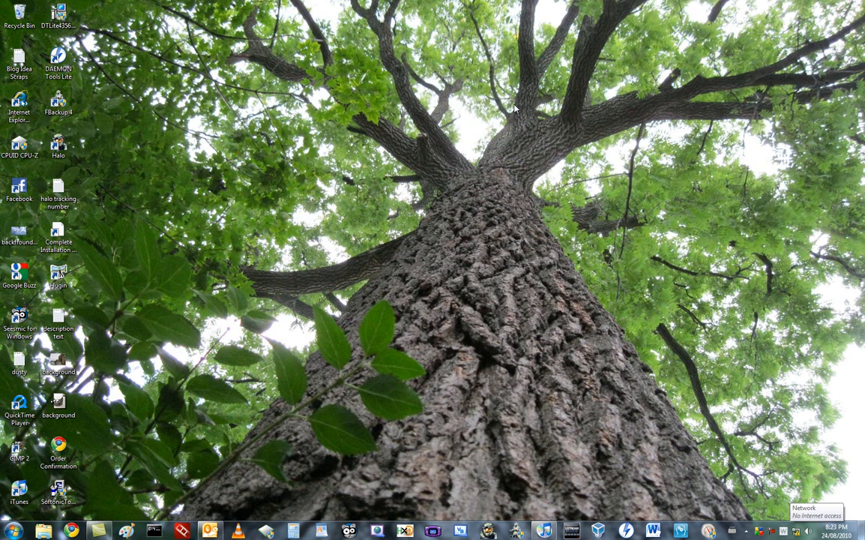
mouse_move(524, 480)
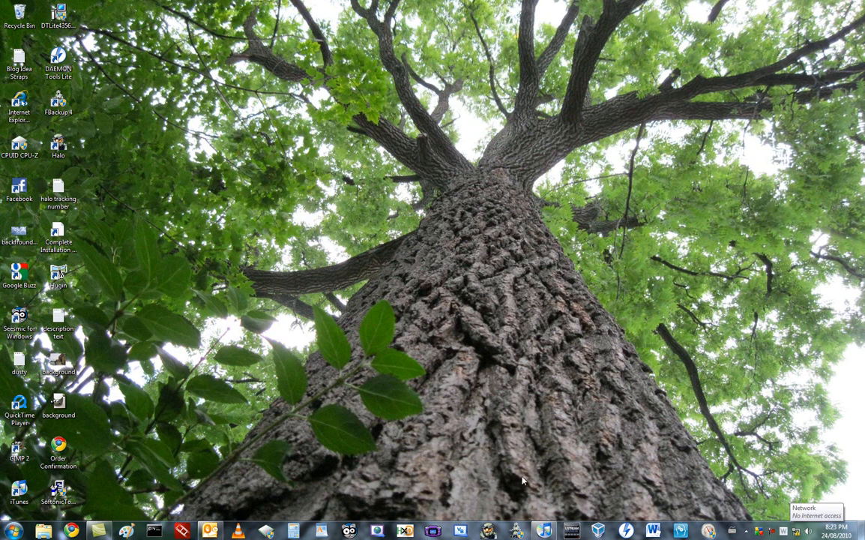
mouse_move(505, 307)
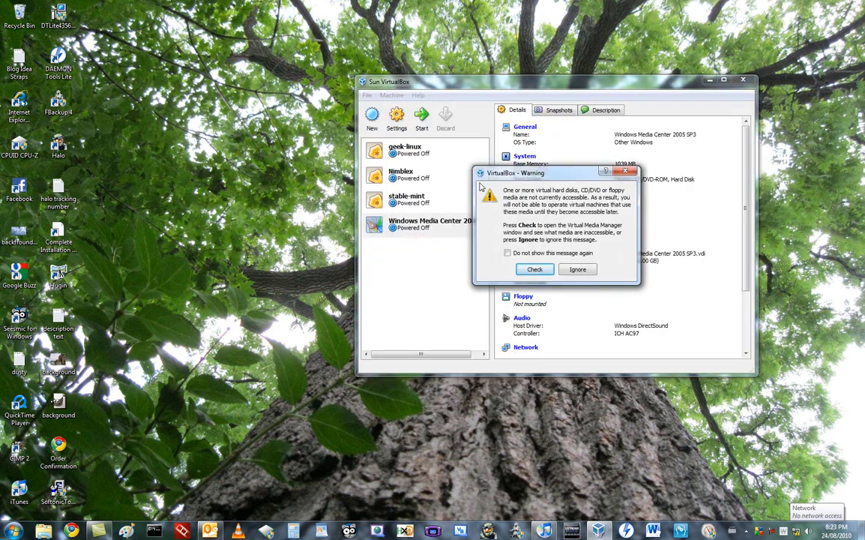
Step: Dismiss the inaccessible-media warning and move the VirtualBox manager window toward the screen centre
click(576, 270)
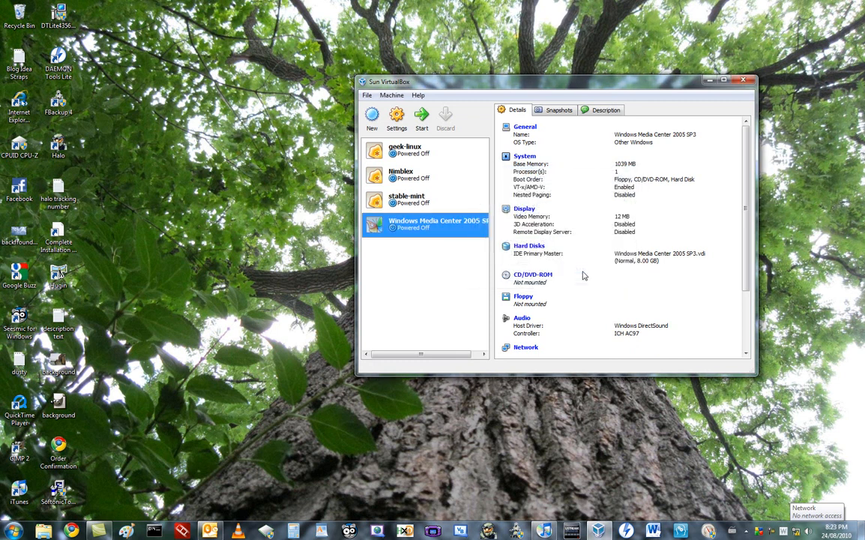
drag(558, 81, 416, 93)
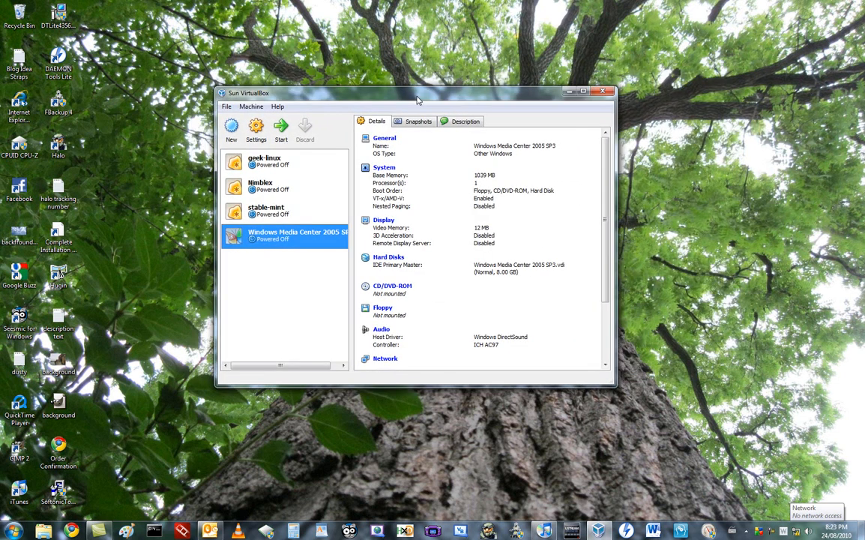
drag(417, 93, 417, 84)
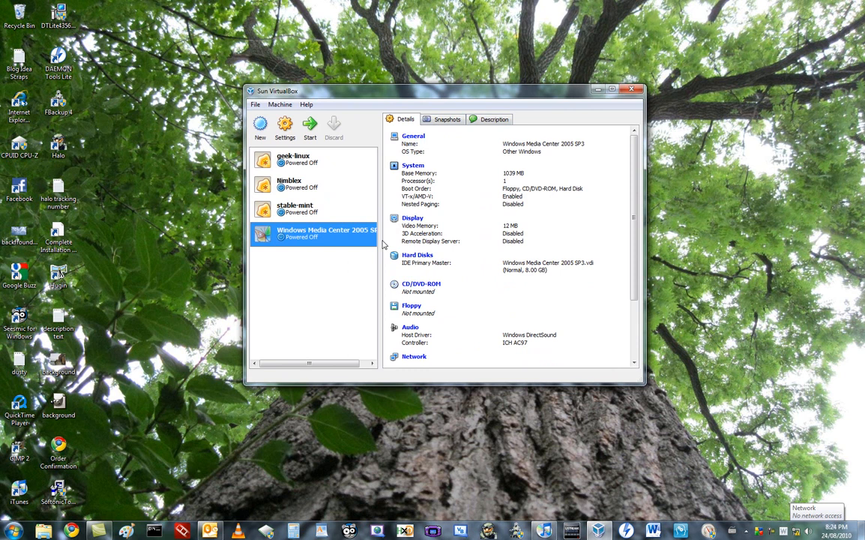
mouse_move(357, 224)
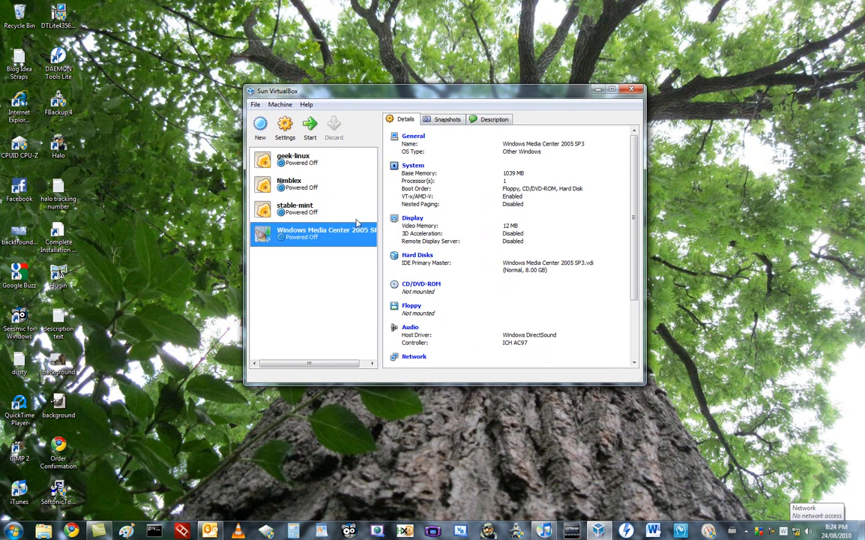
mouse_move(317, 96)
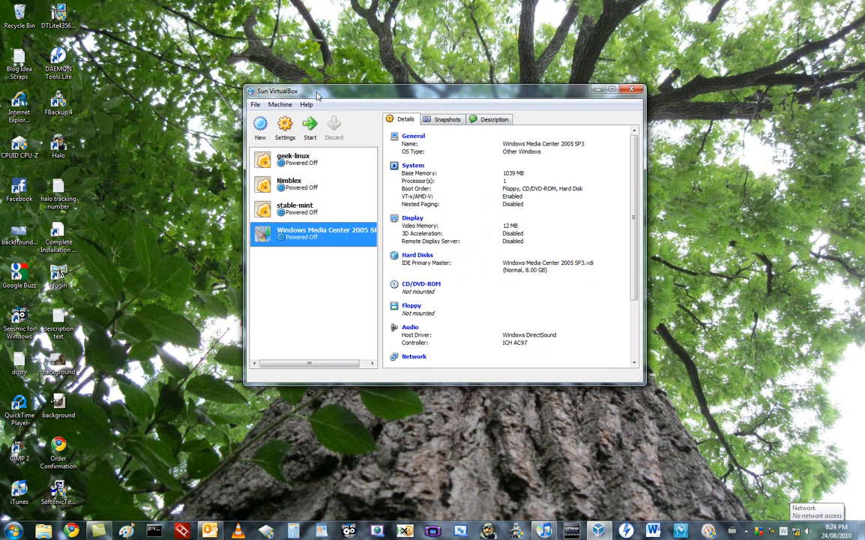
mouse_move(312, 168)
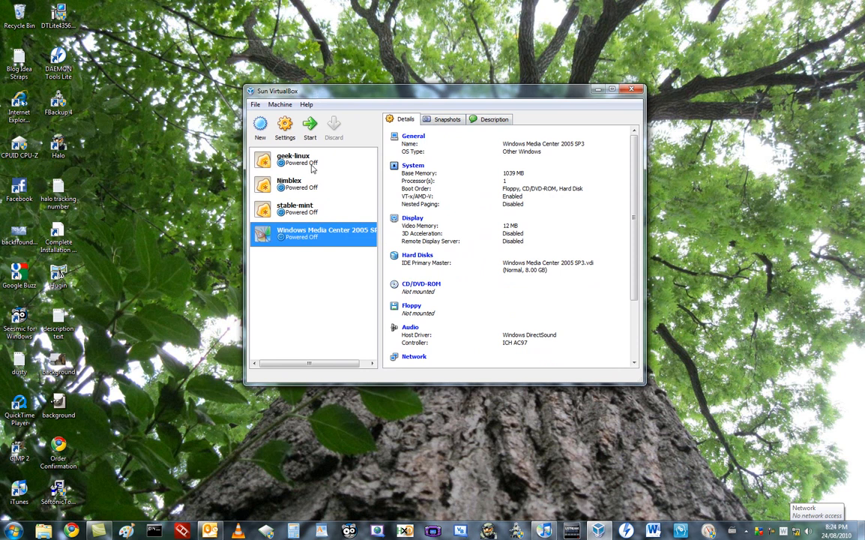
mouse_move(312, 162)
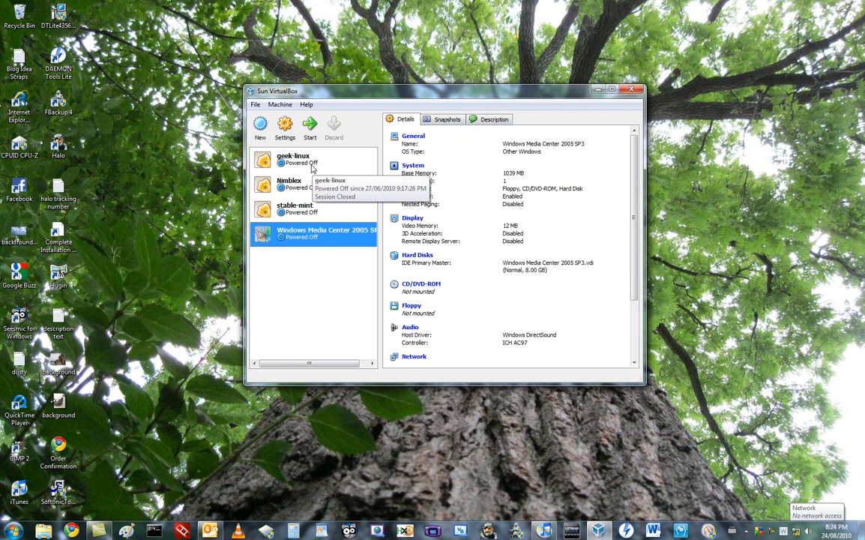
mouse_move(333, 183)
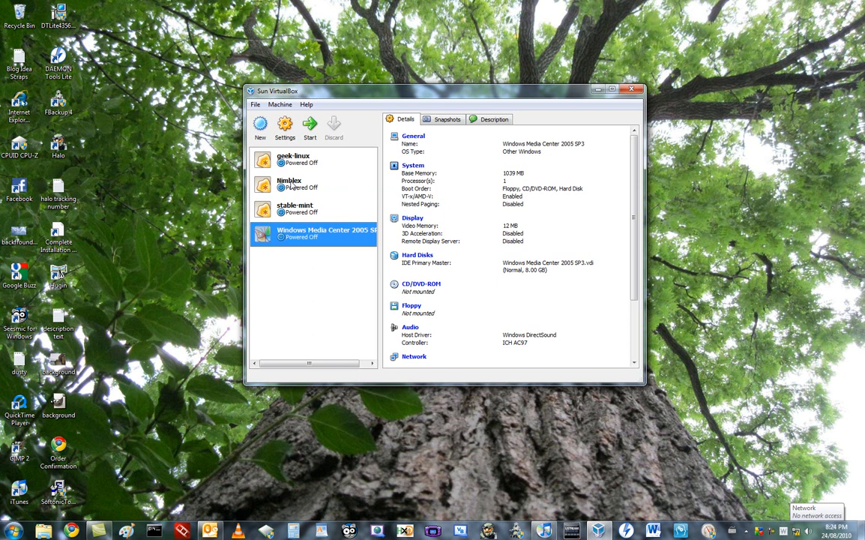
Step: Review the nimblex and geek-linux machines, then return to Windows Media Center 2005's details
click(300, 183)
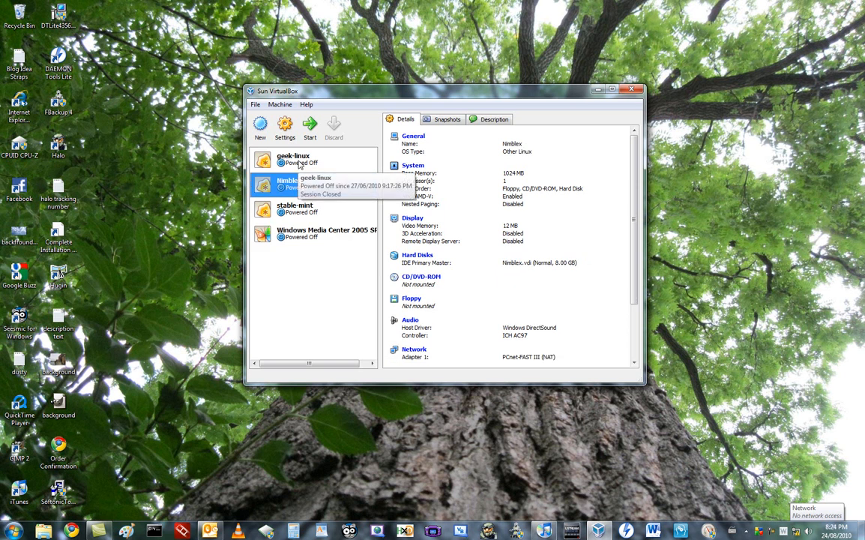
click(293, 159)
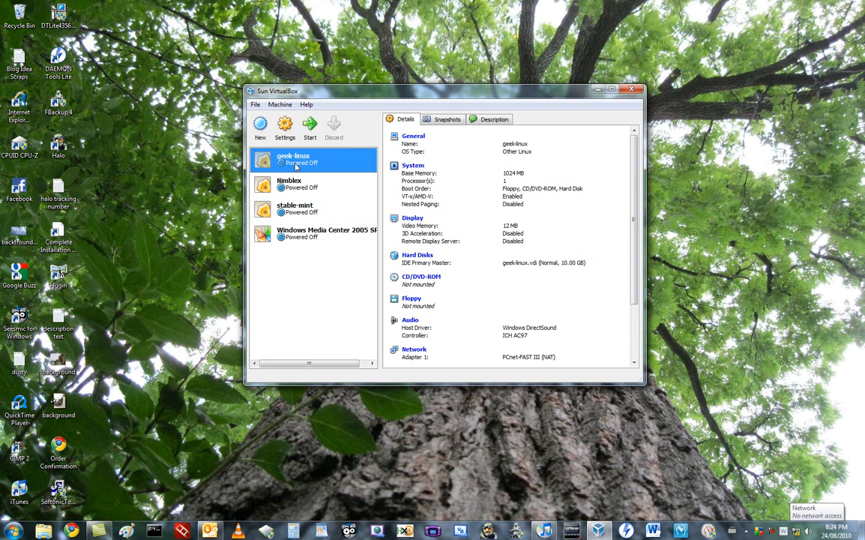
click(323, 234)
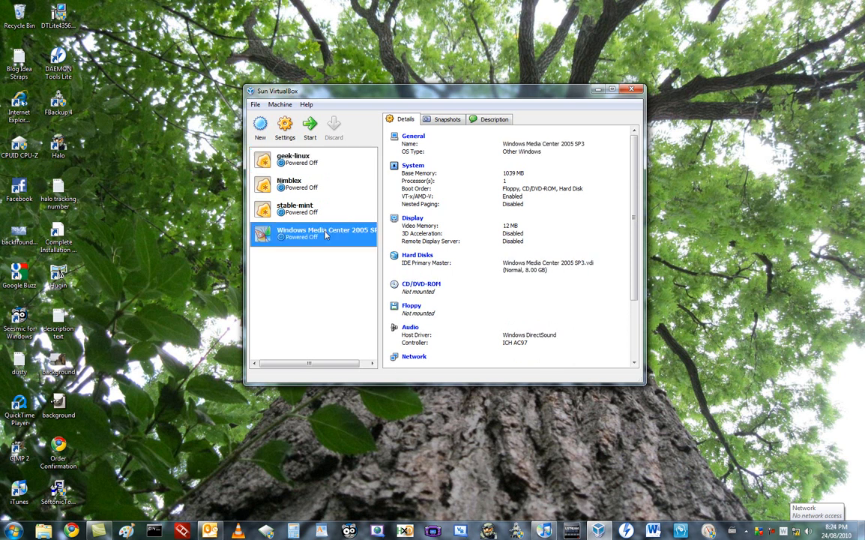
mouse_move(305, 266)
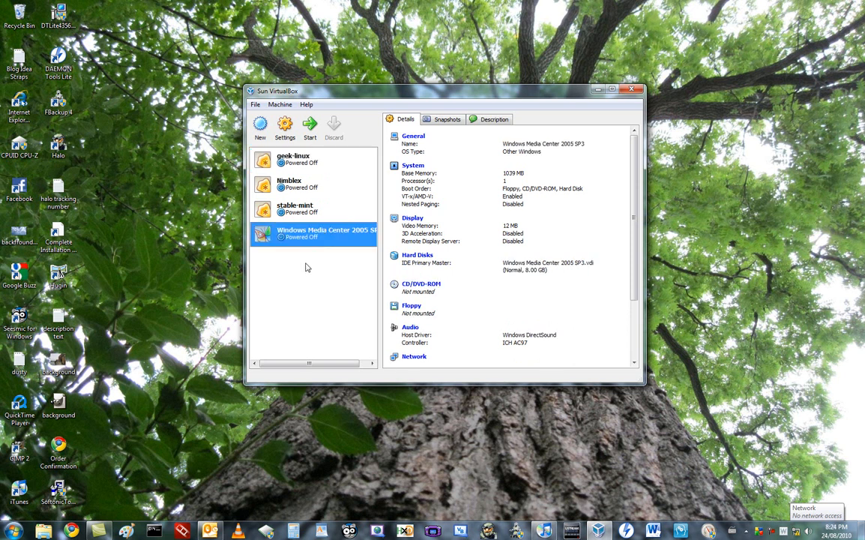
mouse_move(303, 258)
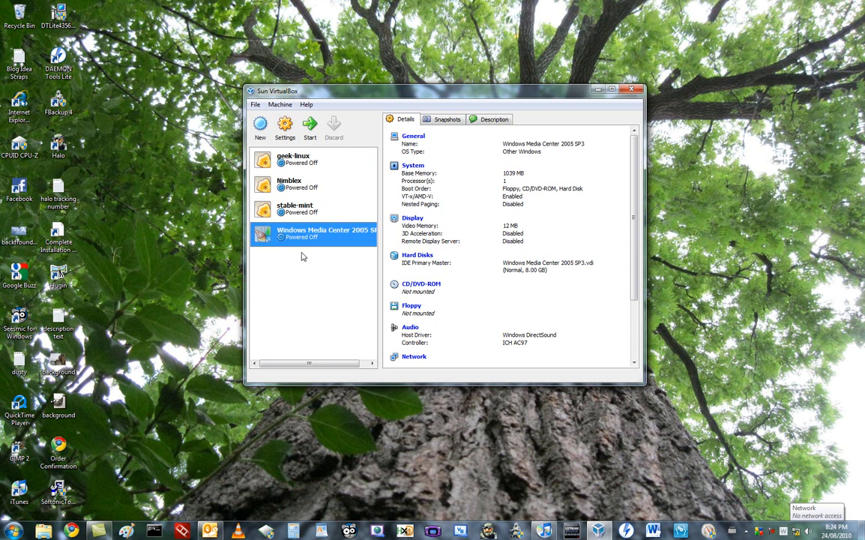
mouse_move(261, 123)
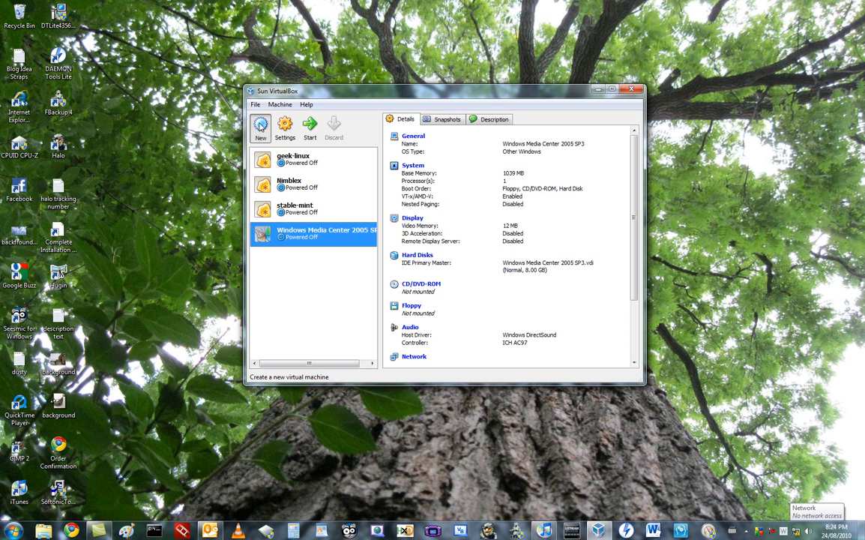
Step: Start a new virtual machine named 'Linux Mint 9 Fluxbox RC'
click(261, 126)
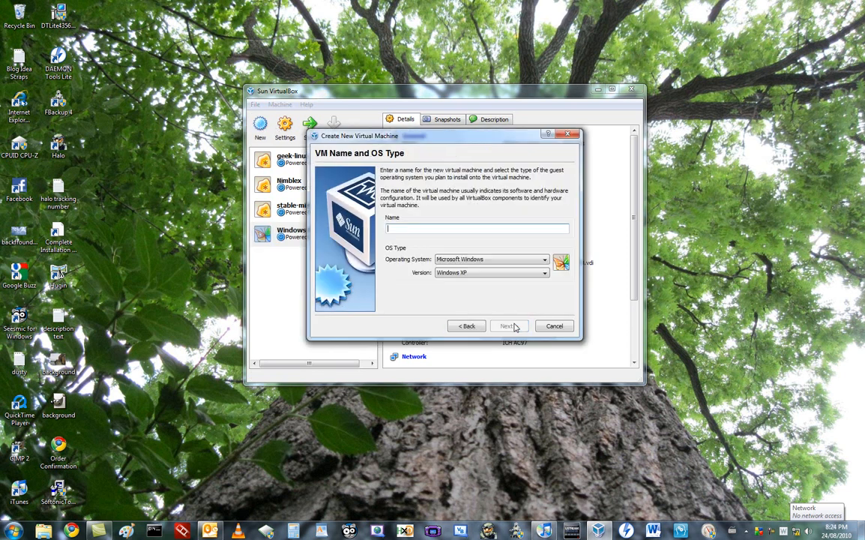
mouse_move(504, 312)
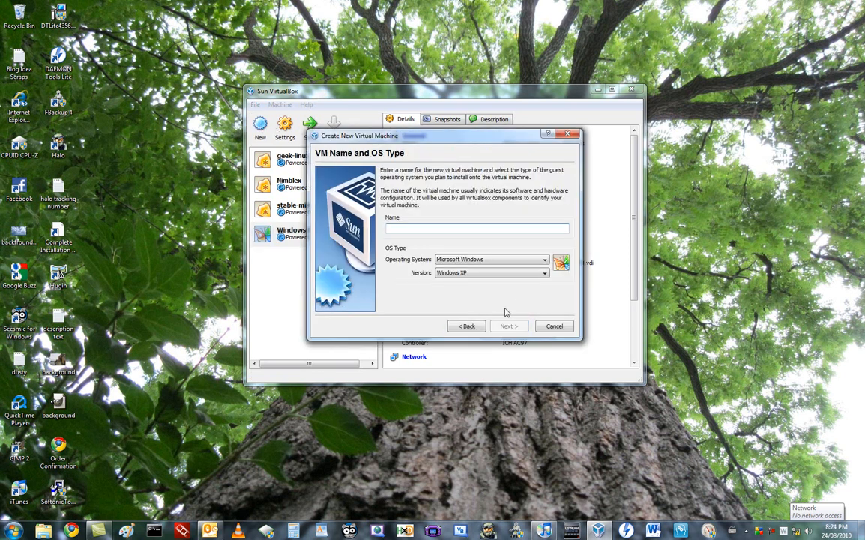
text(Linux)
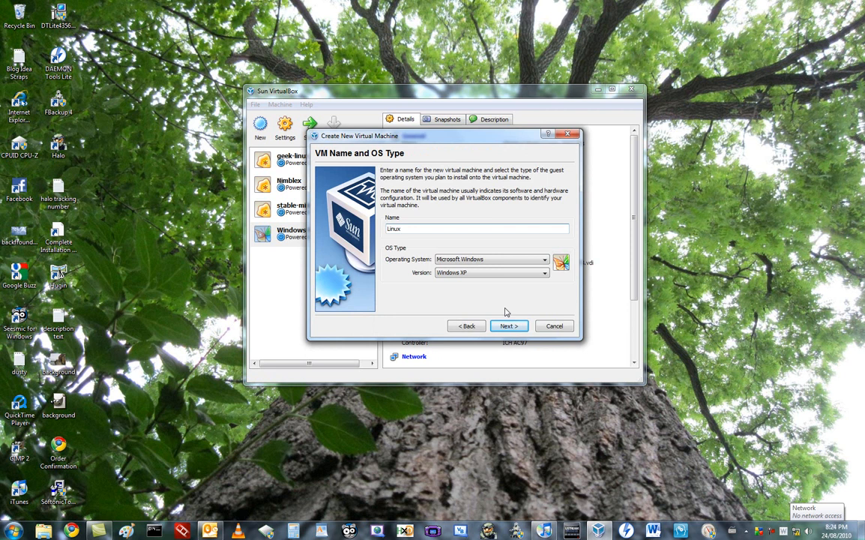
text(Mint)
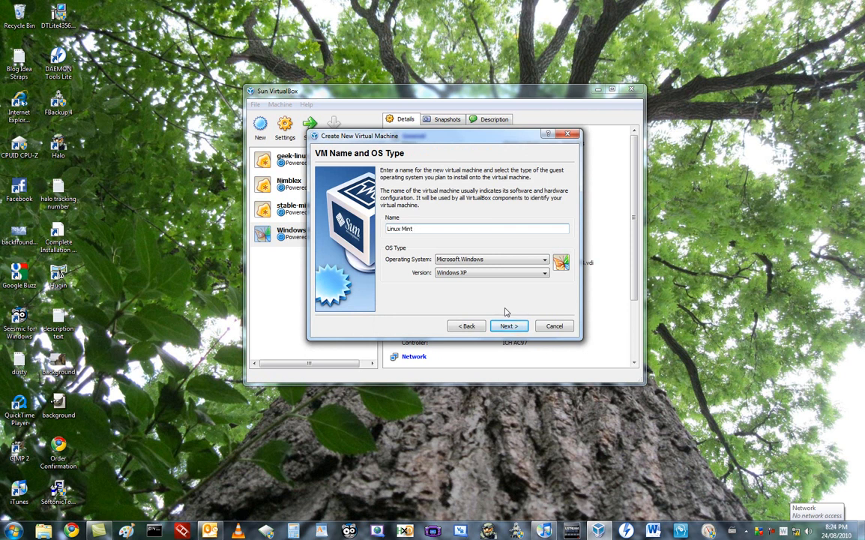
text(9 Flu)
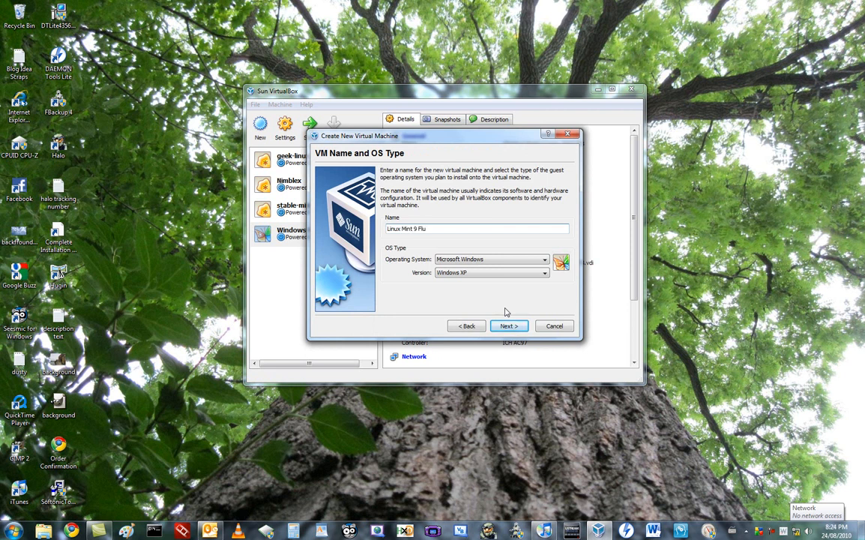
text(xbox R)
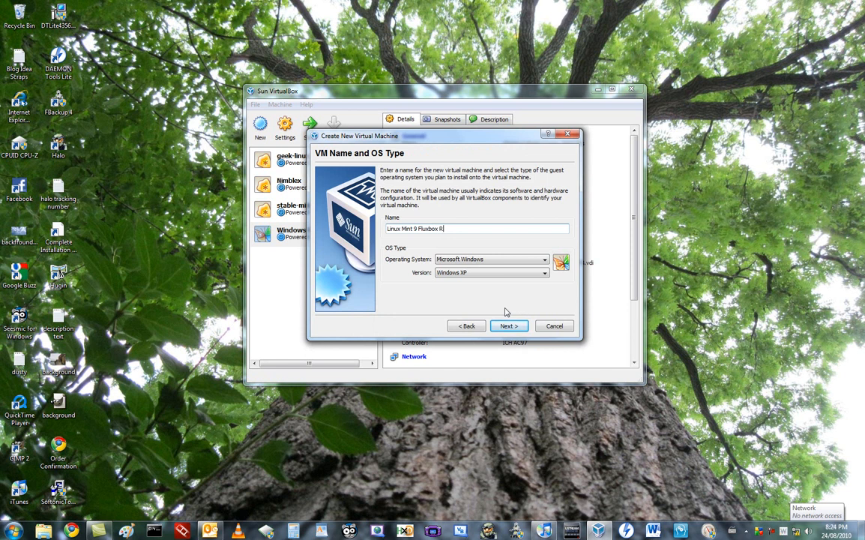
Step: Set the OS type to Linux, keep 1024 MB memory, and choose to create a new hard disk
click(544, 258)
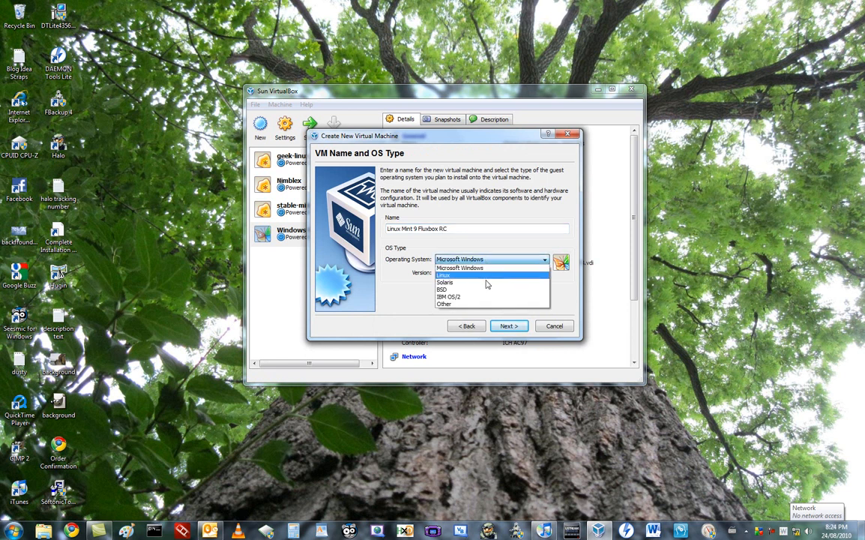
click(444, 276)
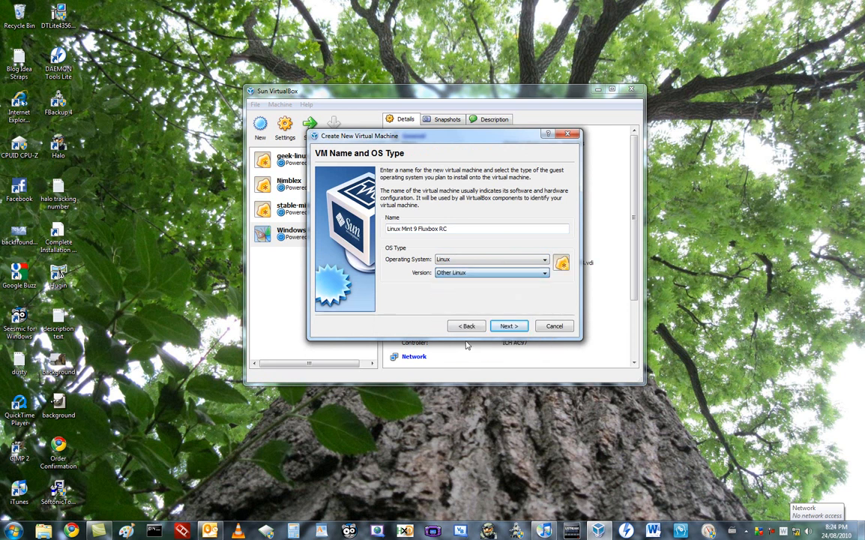
click(508, 325)
text(102)
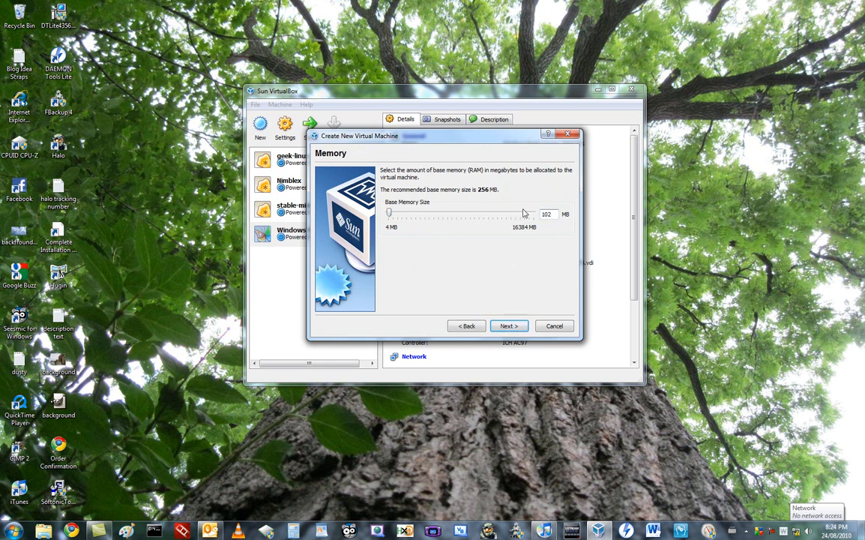
click(508, 326)
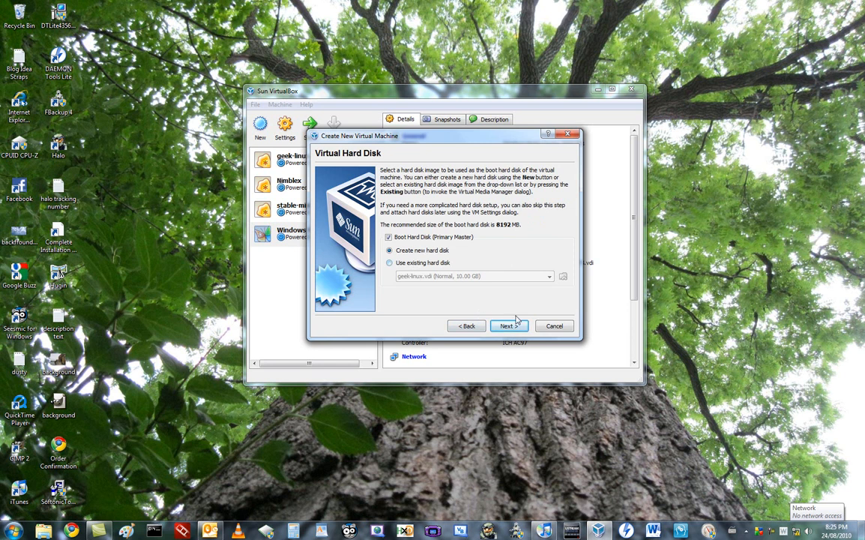
click(510, 326)
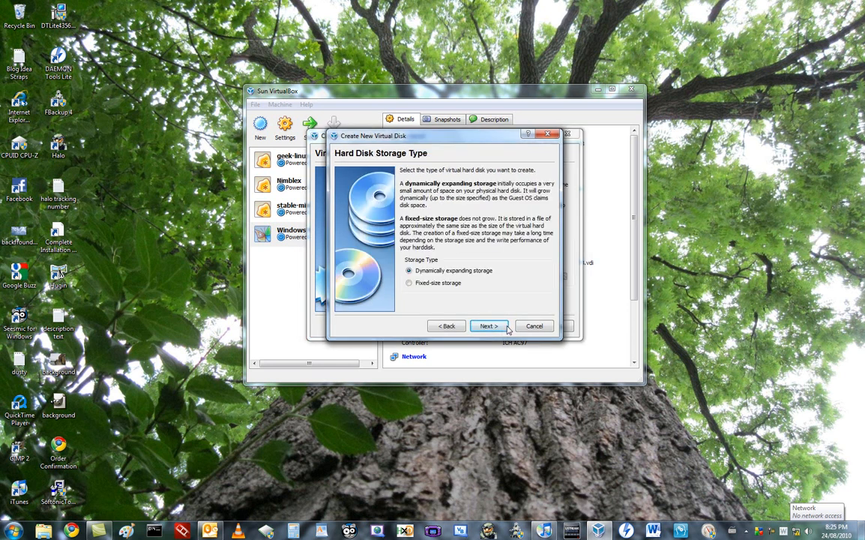
Step: Keep dynamically expanding storage and set the disk size to about 2.01 GB, reaching the summary
click(489, 325)
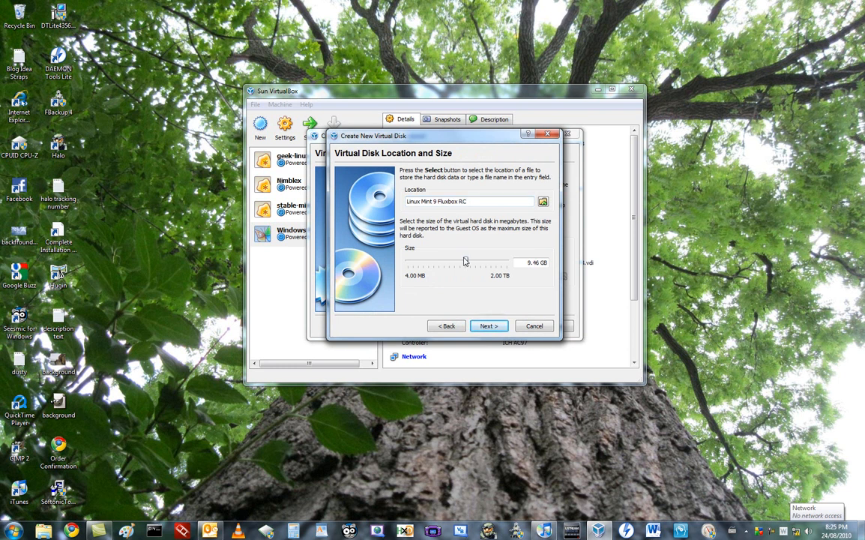
drag(465, 262, 459, 262)
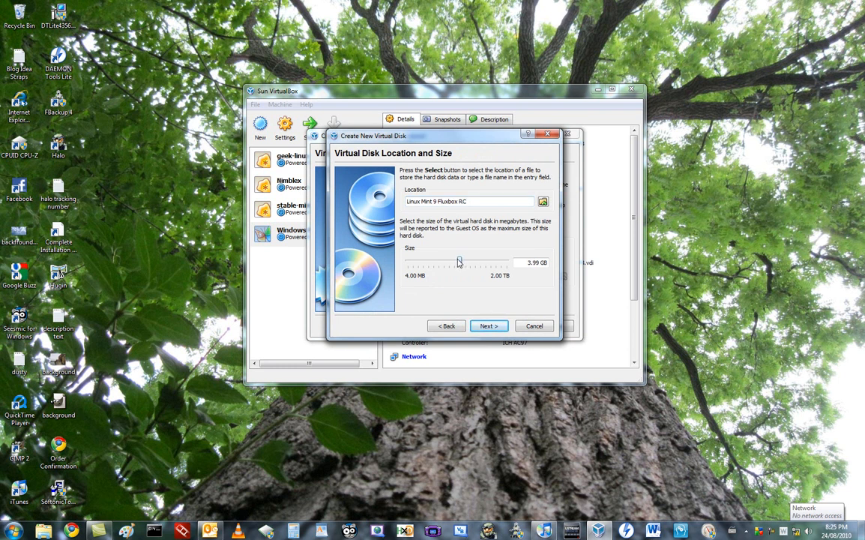
drag(459, 262, 462, 263)
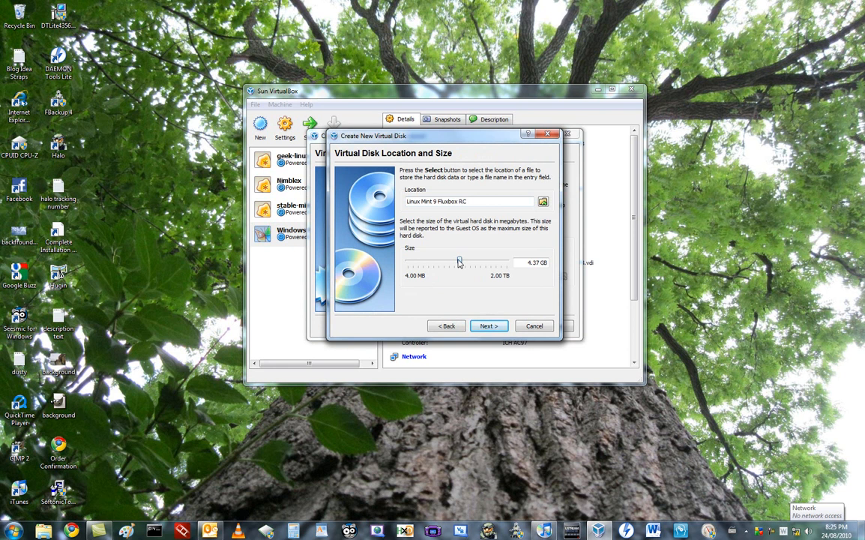
drag(459, 261, 451, 261)
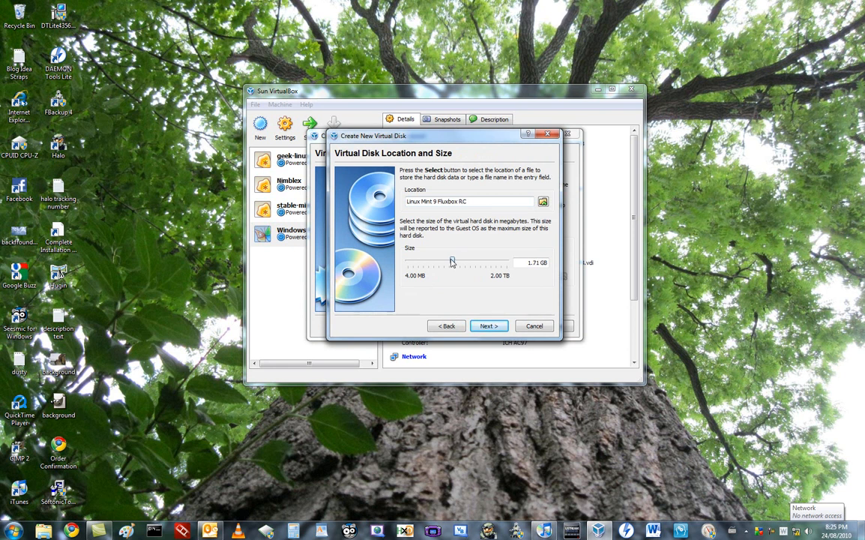
drag(453, 263, 456, 263)
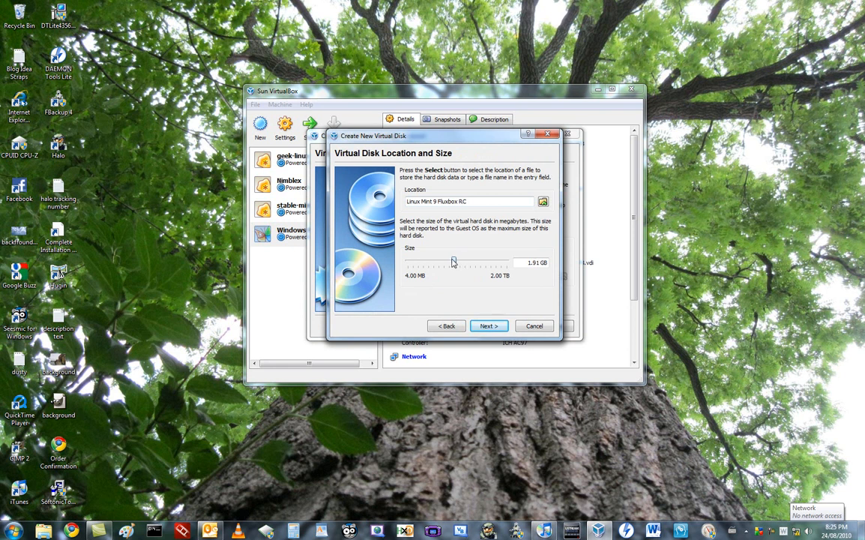
drag(453, 261, 455, 261)
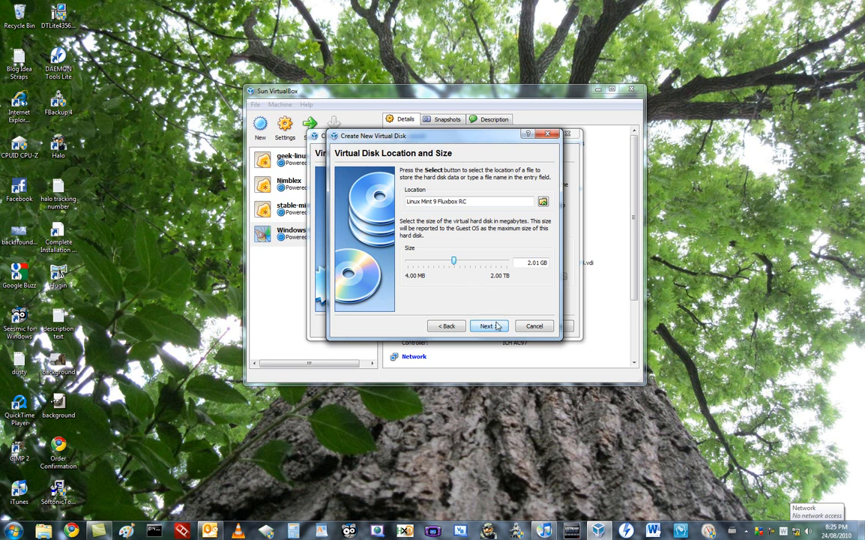
click(486, 325)
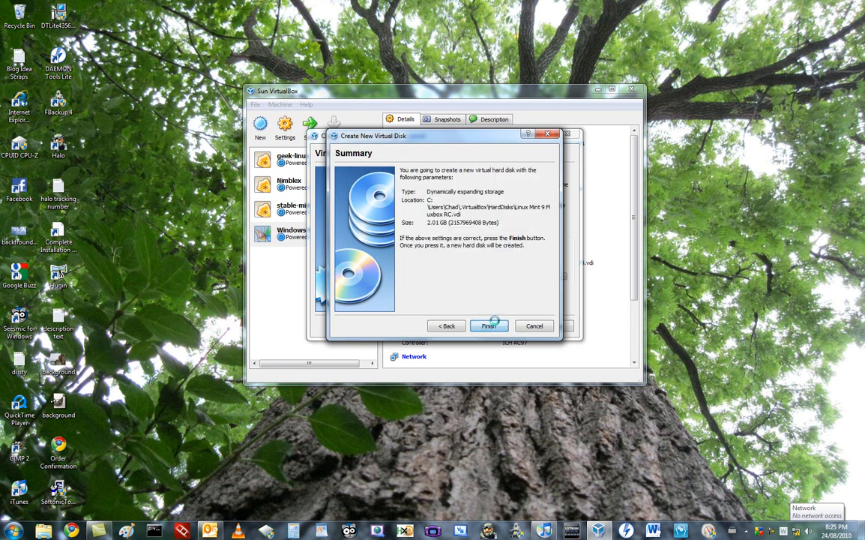
Step: Finish both wizards so Linux Mint 9 Fluxbox RC appears in the machine list with its 2.01 GB disk
click(488, 325)
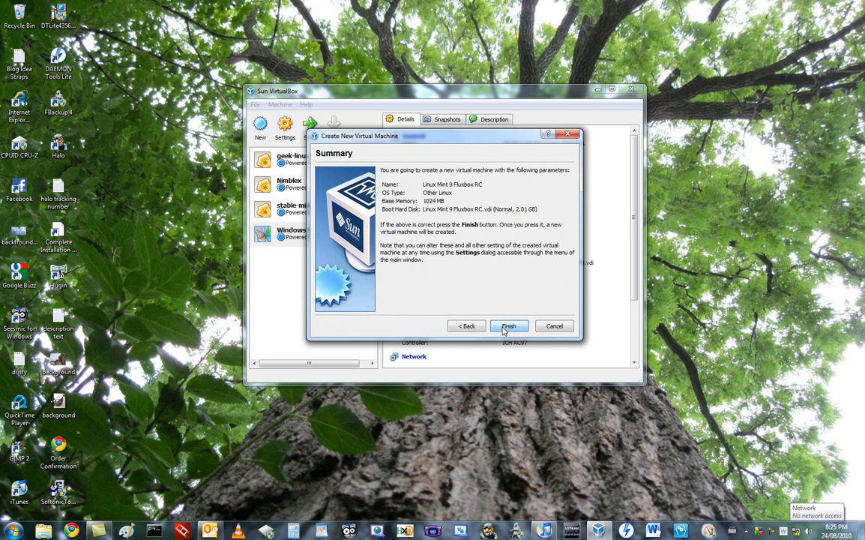
click(510, 325)
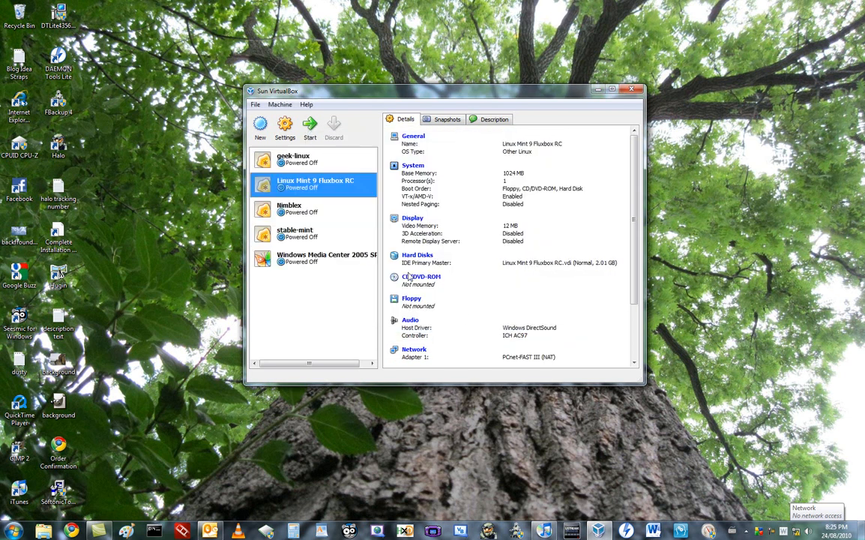
mouse_move(333, 187)
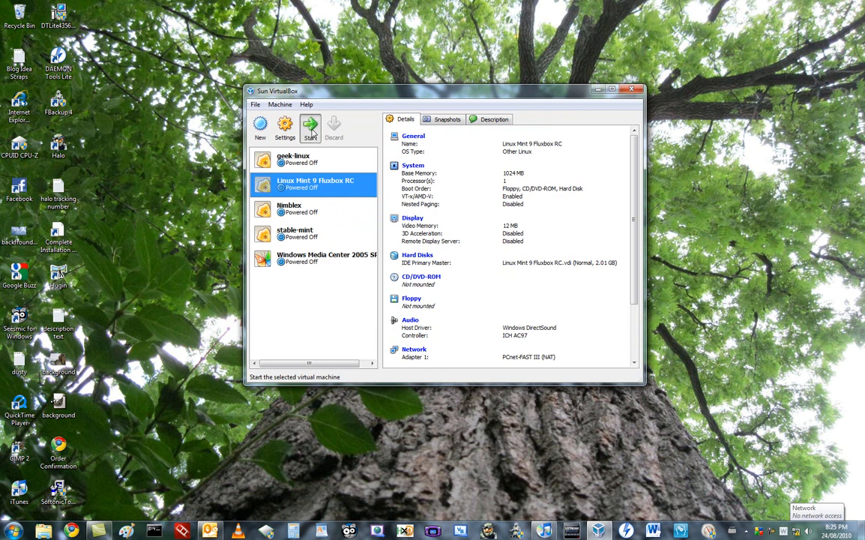
Step: Start the Linux Mint 9 Fluxbox RC machine and dismiss the keyboard auto-capture notice
click(309, 126)
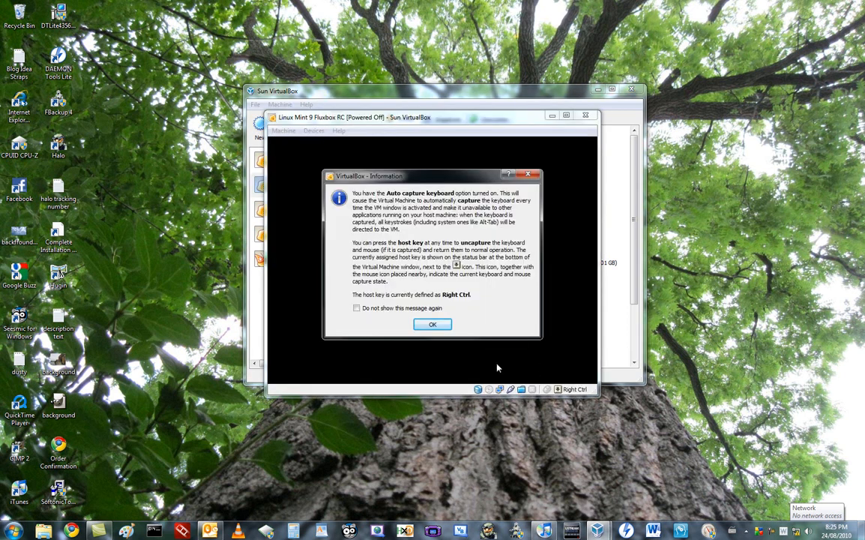
click(432, 324)
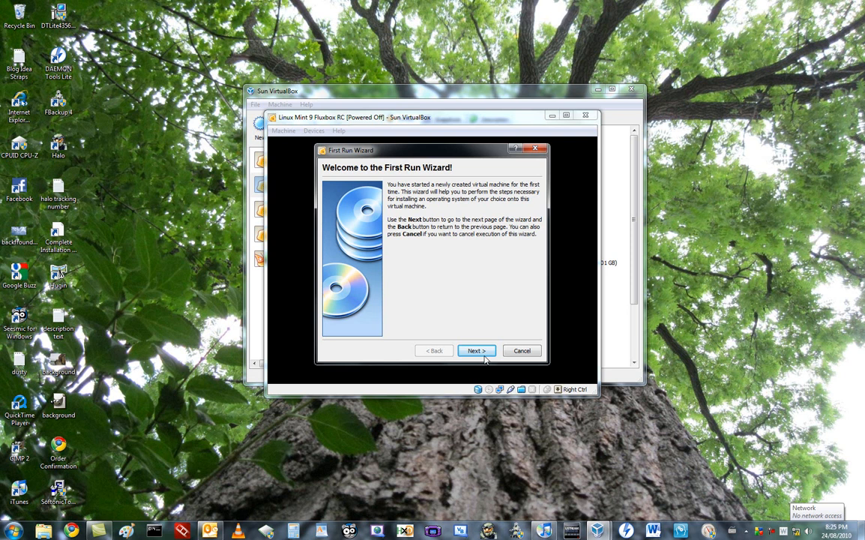
Step: Choose an image file as boot media and add a new CD/DVD image in the Virtual Media Manager
click(476, 351)
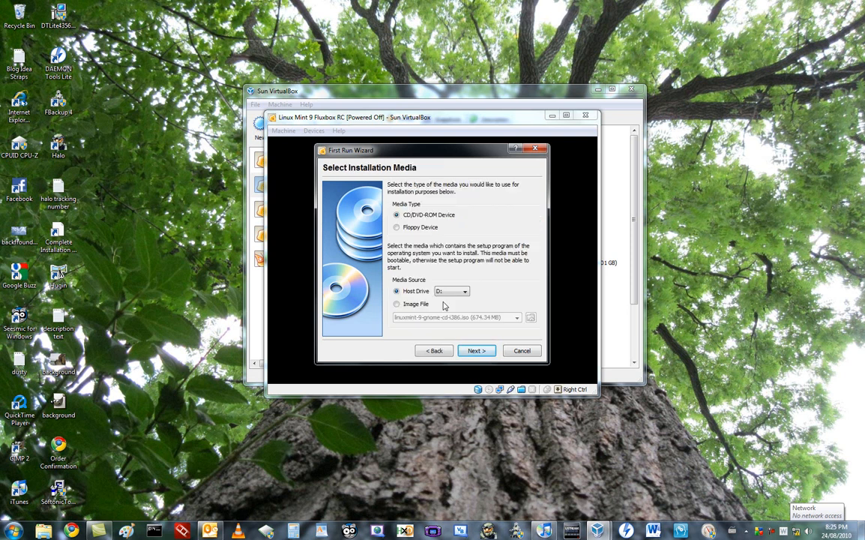
click(395, 303)
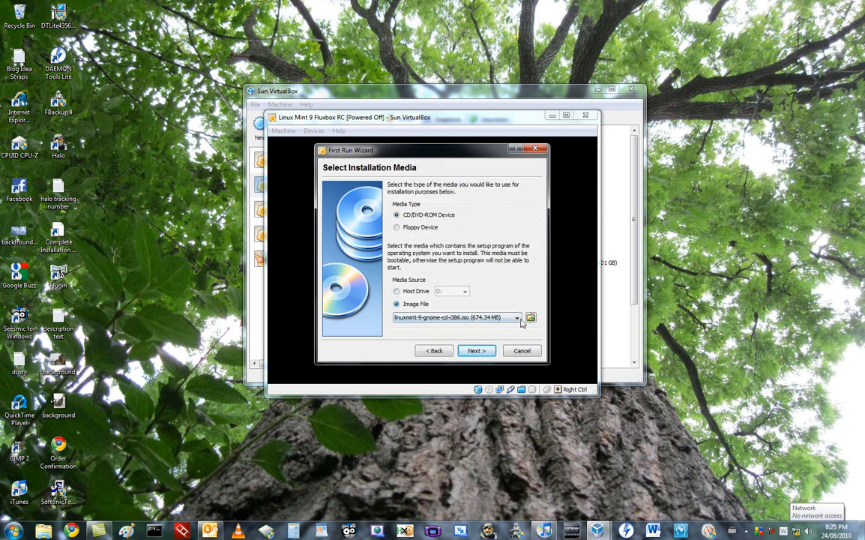
click(531, 318)
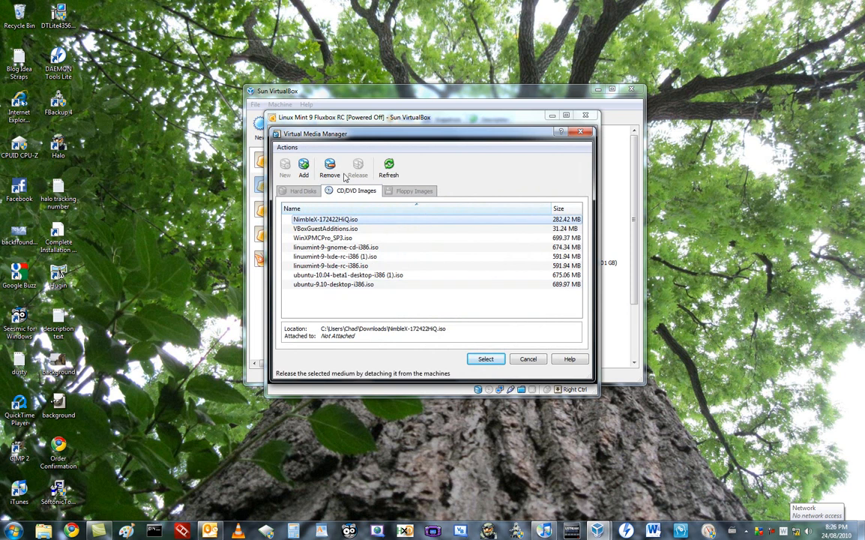
click(303, 168)
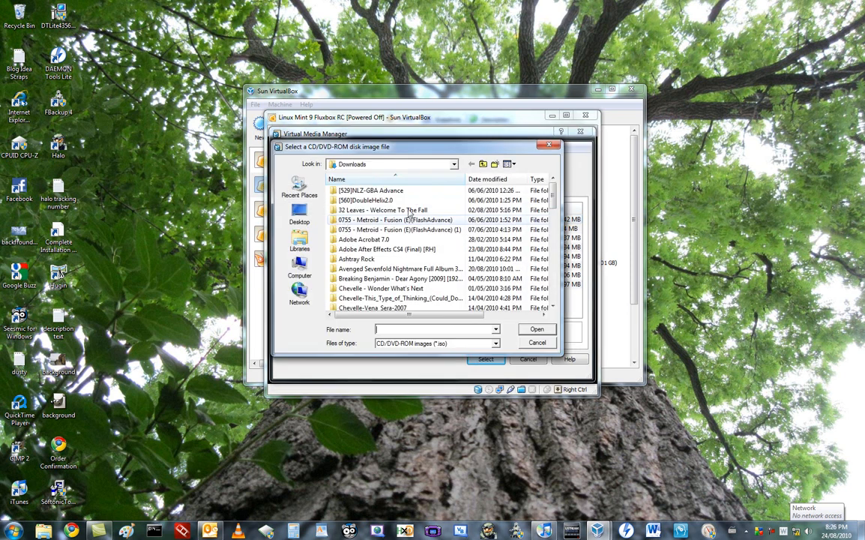
Step: Add linuxmint-9-fluxbox-rc-i386.iso and select it as the installation media
scroll(down, 3)
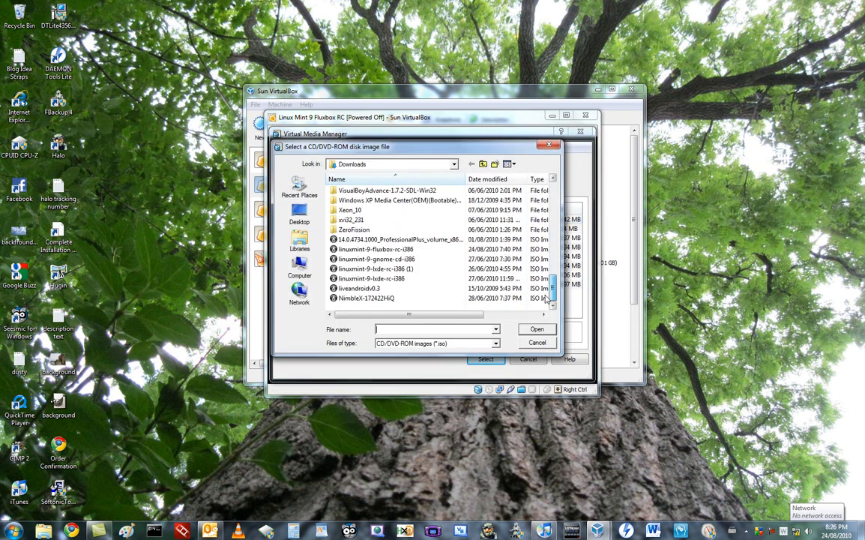
click(375, 249)
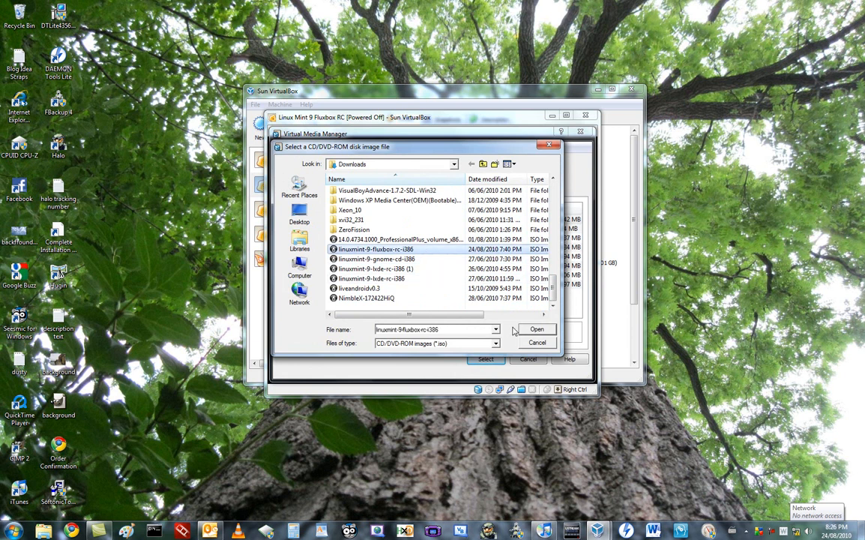
mouse_move(534, 332)
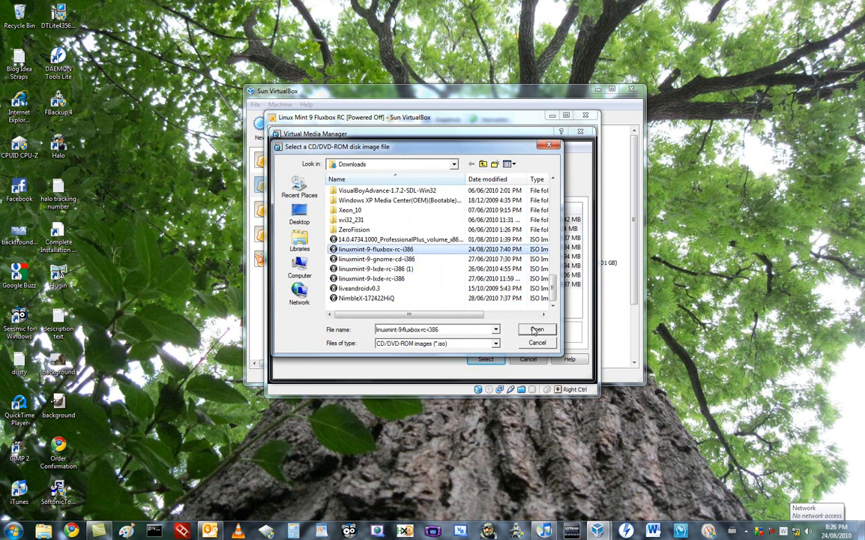
click(536, 330)
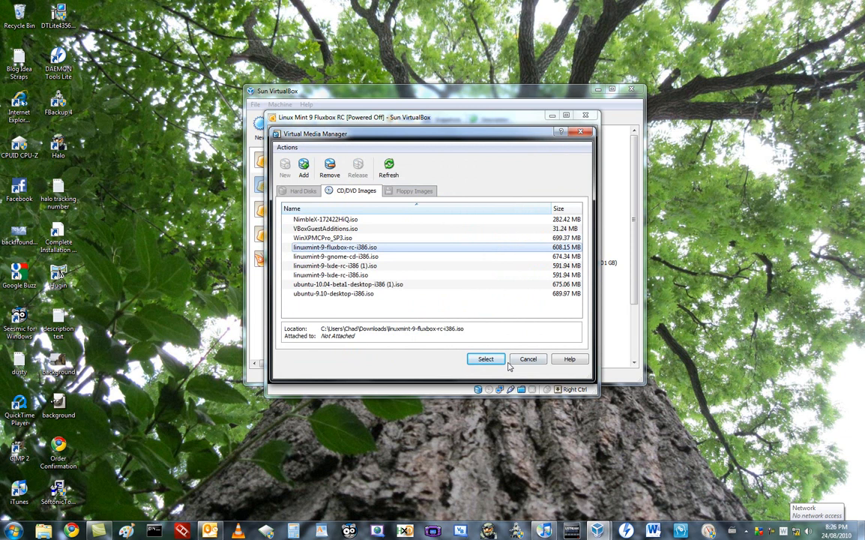
click(485, 359)
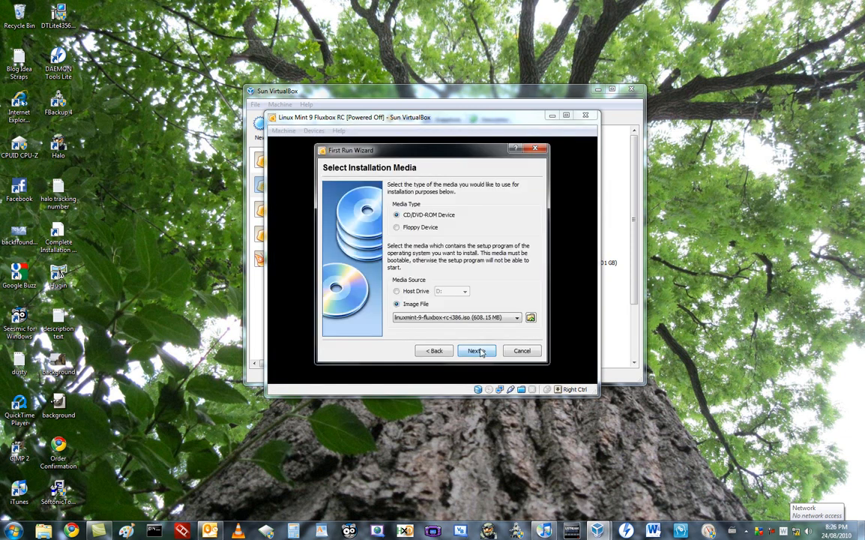
Step: Complete the First Run Wizard to boot from the ISO and dismiss the colour-depth notice
click(477, 350)
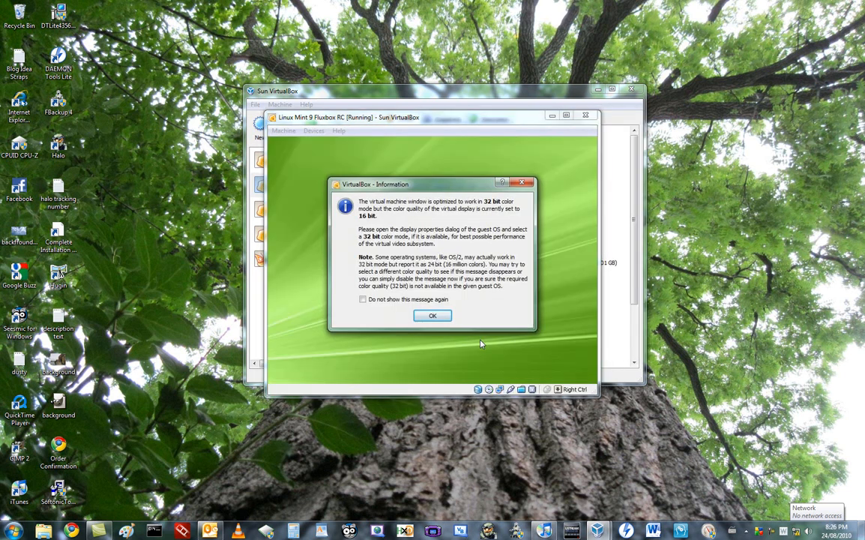
click(432, 315)
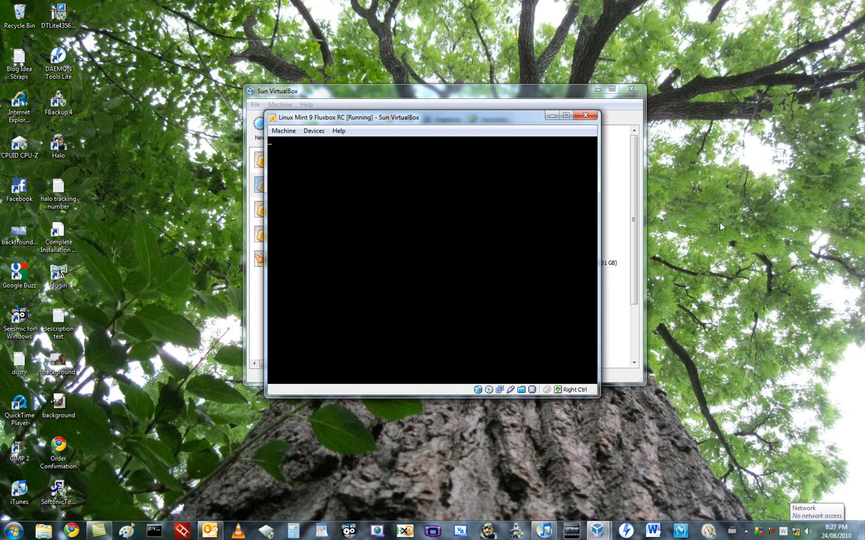
mouse_move(806, 519)
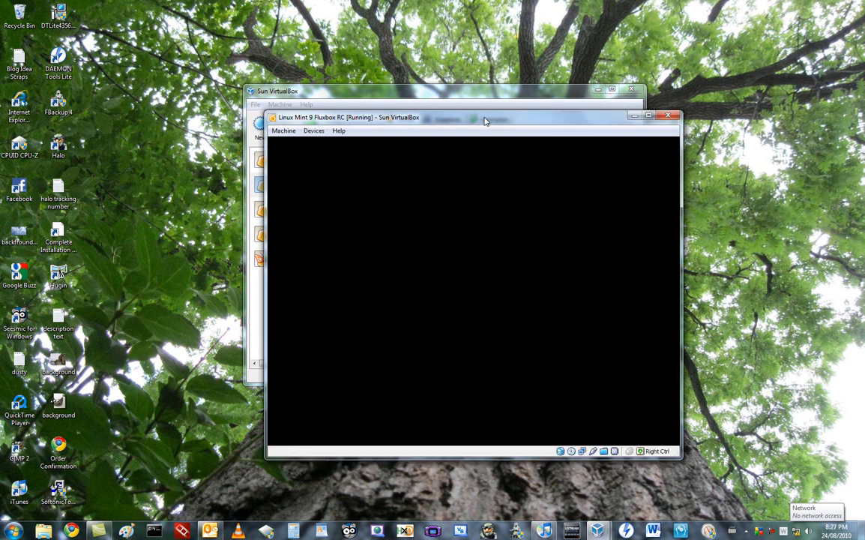
mouse_move(474, 294)
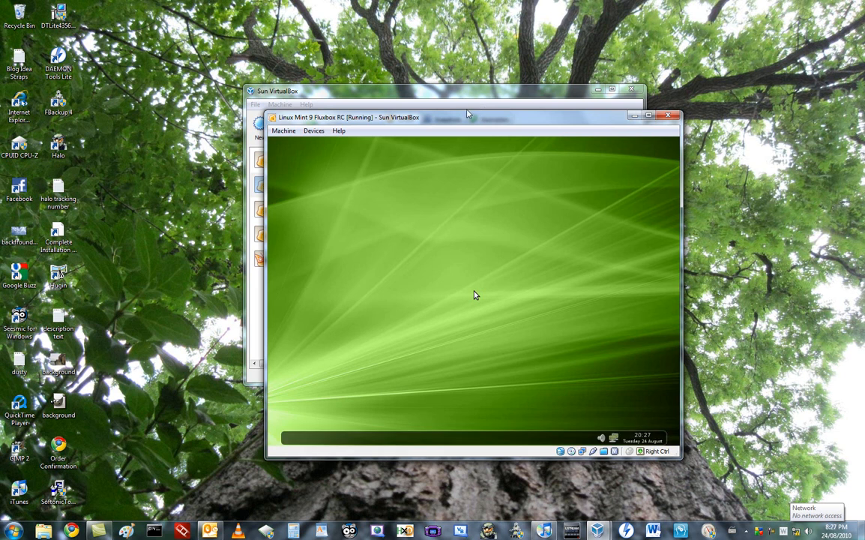
mouse_move(441, 207)
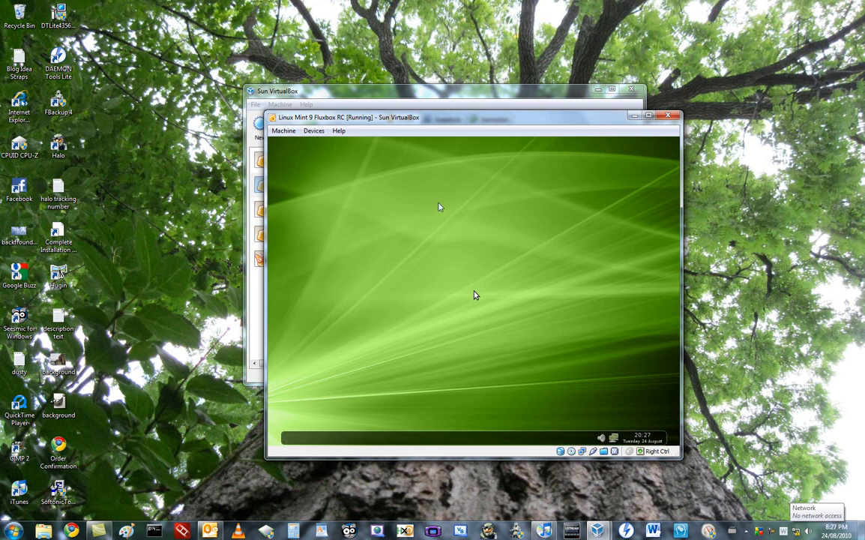
mouse_move(433, 209)
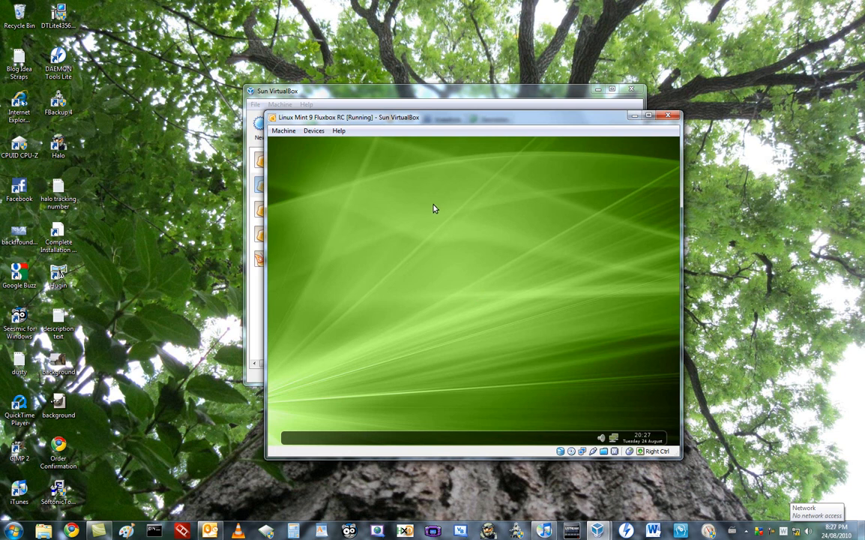
mouse_move(652, 386)
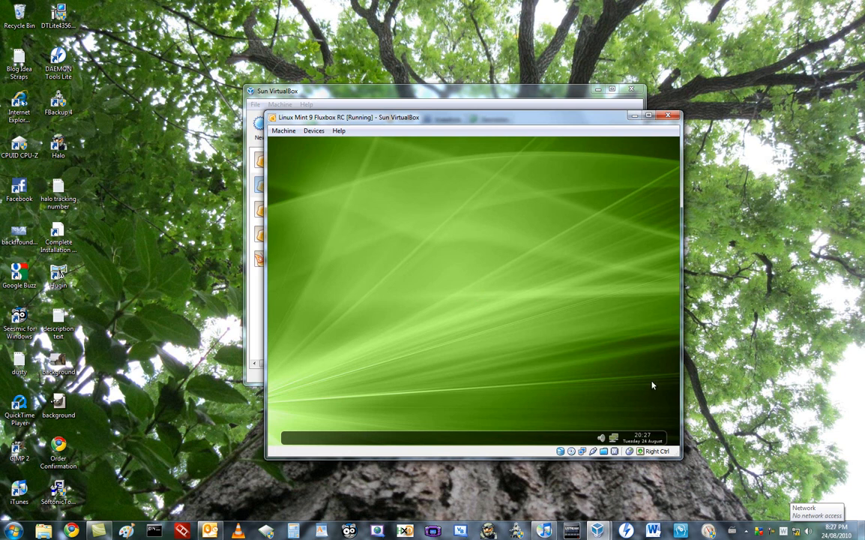
mouse_move(605, 318)
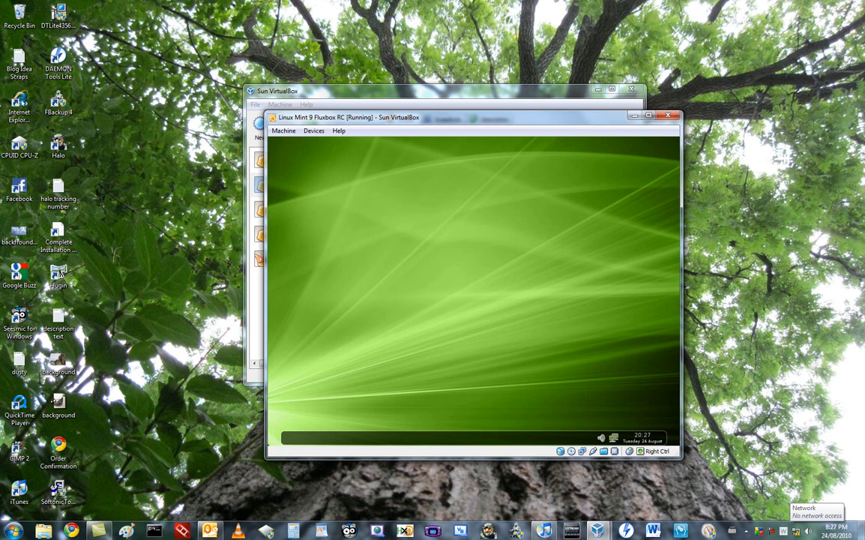
mouse_move(670, 435)
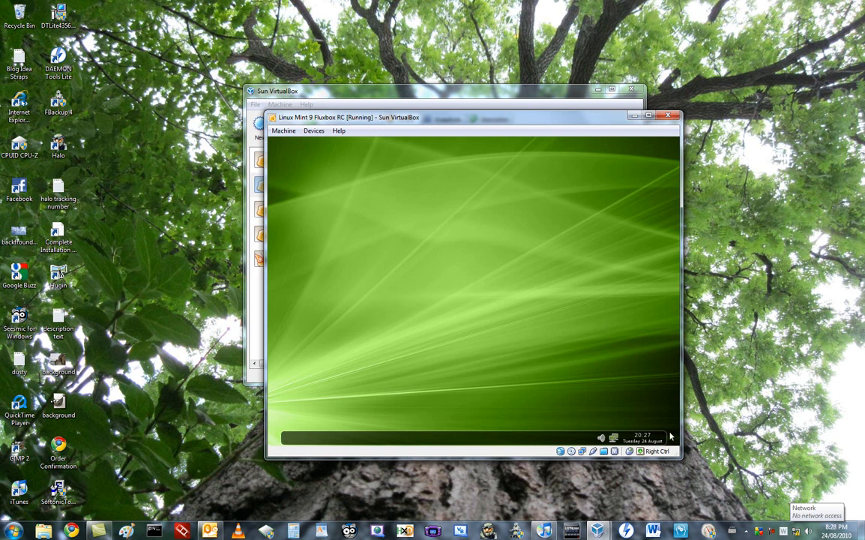
mouse_move(553, 442)
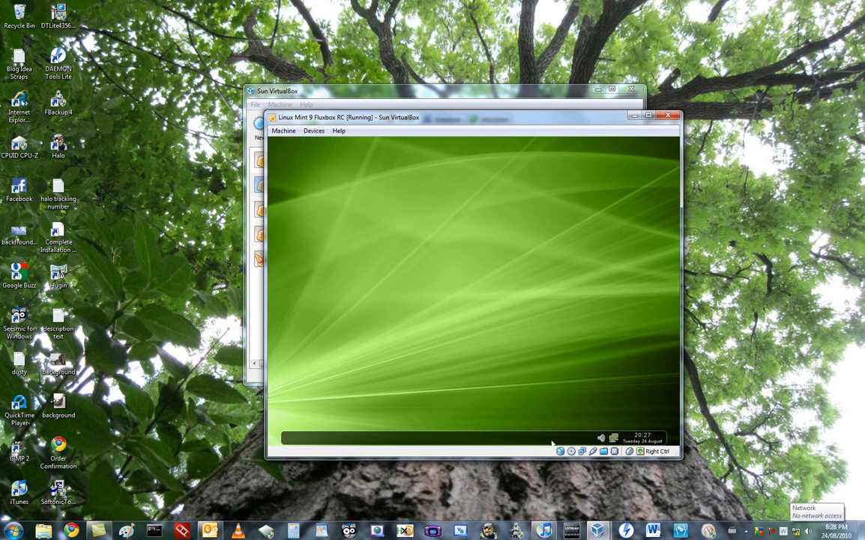
mouse_move(645, 442)
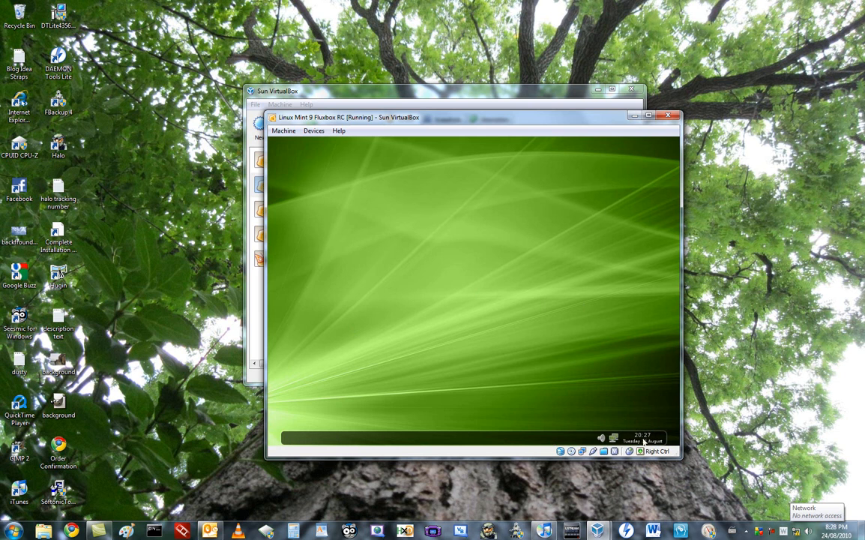
mouse_move(643, 421)
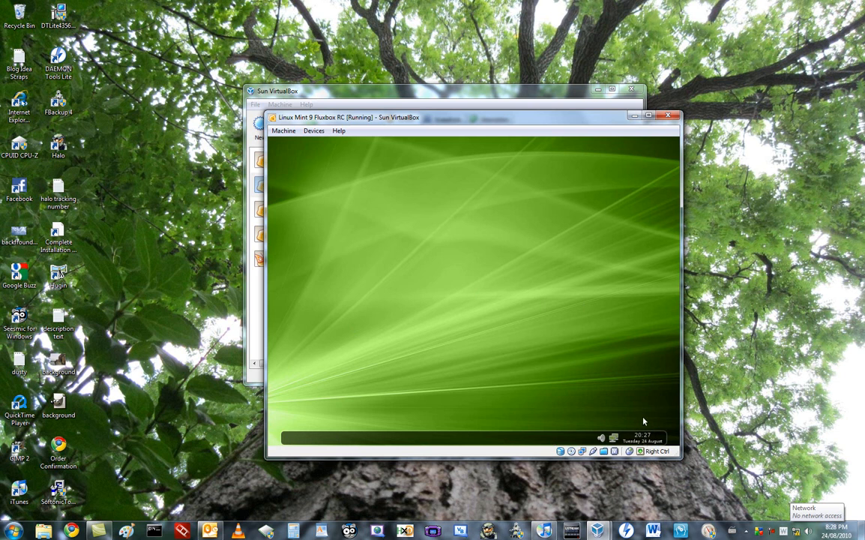
mouse_move(279, 285)
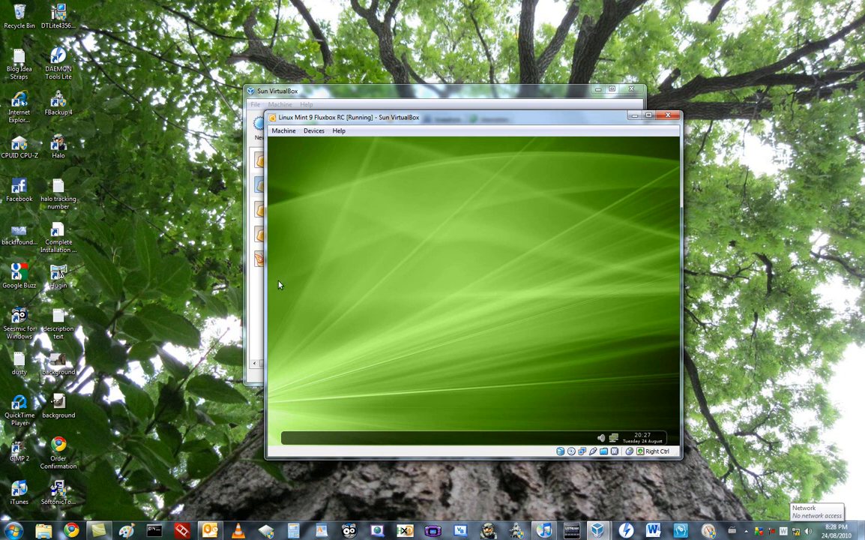
mouse_move(525, 300)
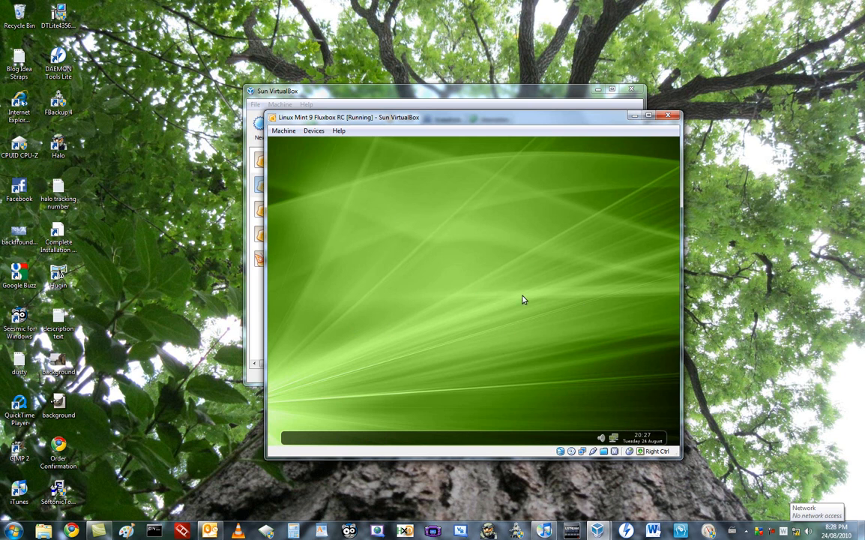
mouse_move(558, 198)
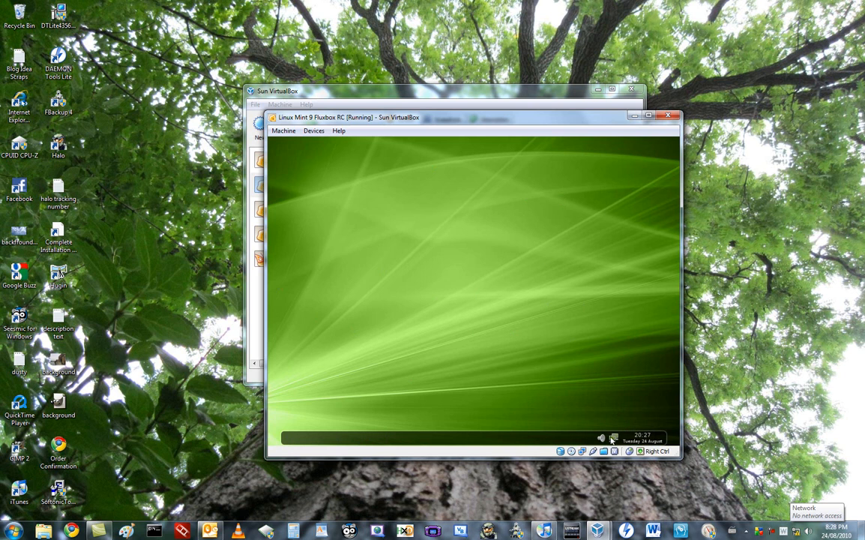
mouse_move(348, 318)
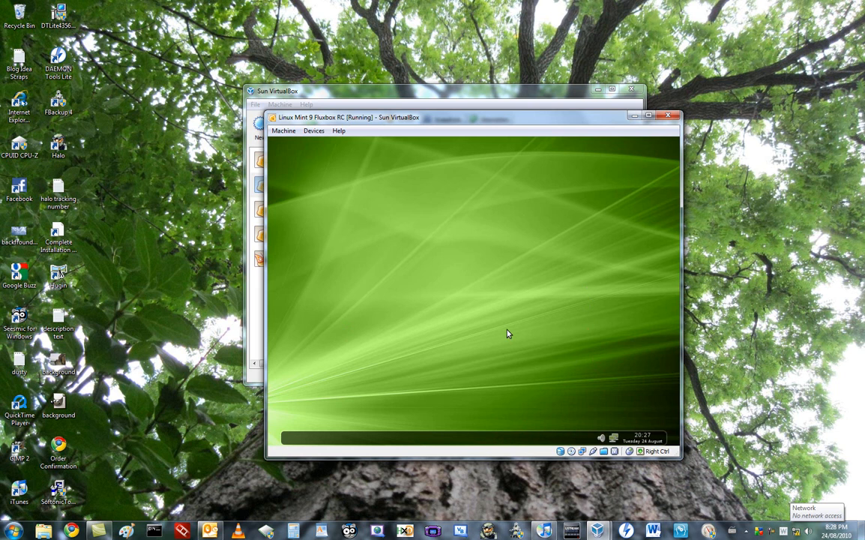
mouse_move(533, 264)
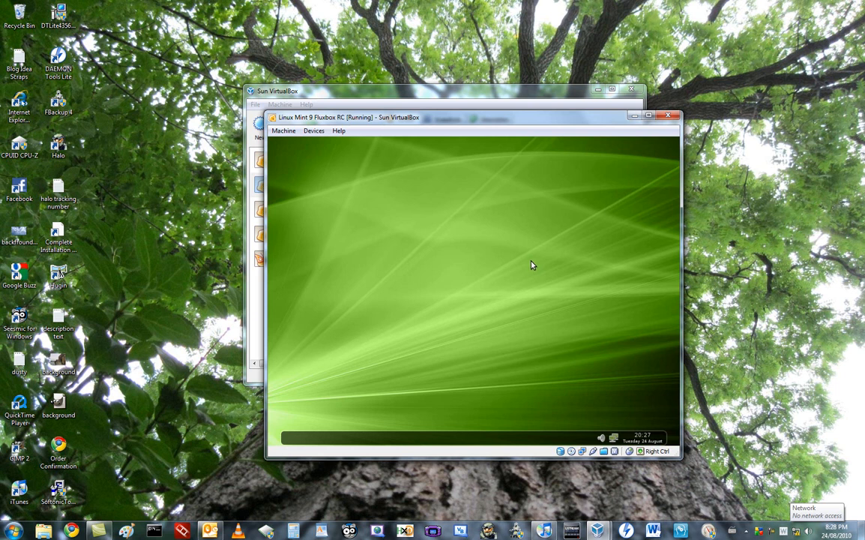
mouse_move(429, 261)
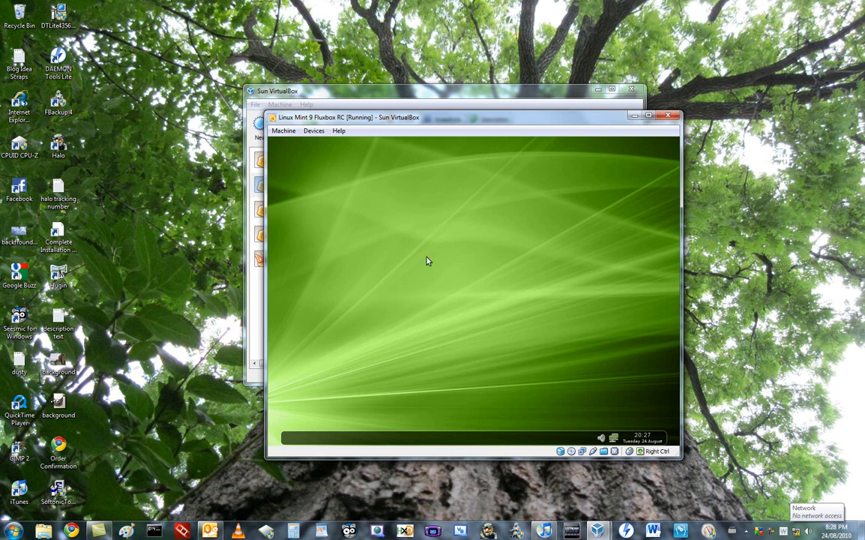
mouse_move(610, 434)
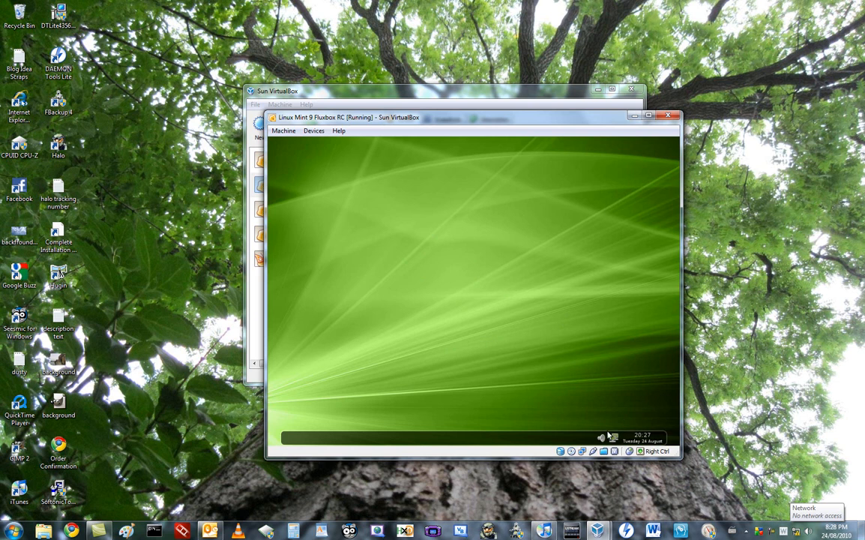
mouse_move(653, 395)
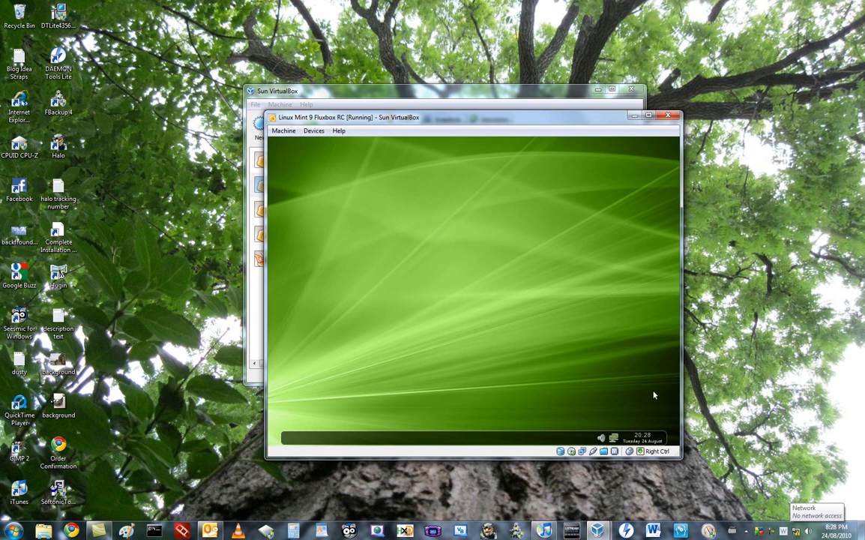